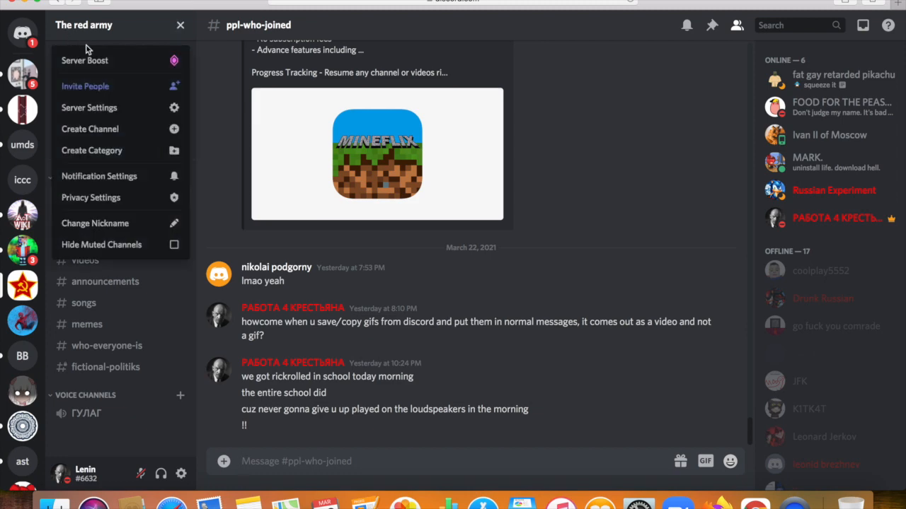
Open Server Settings for The red army from the server name dropdown
left_click(89, 108)
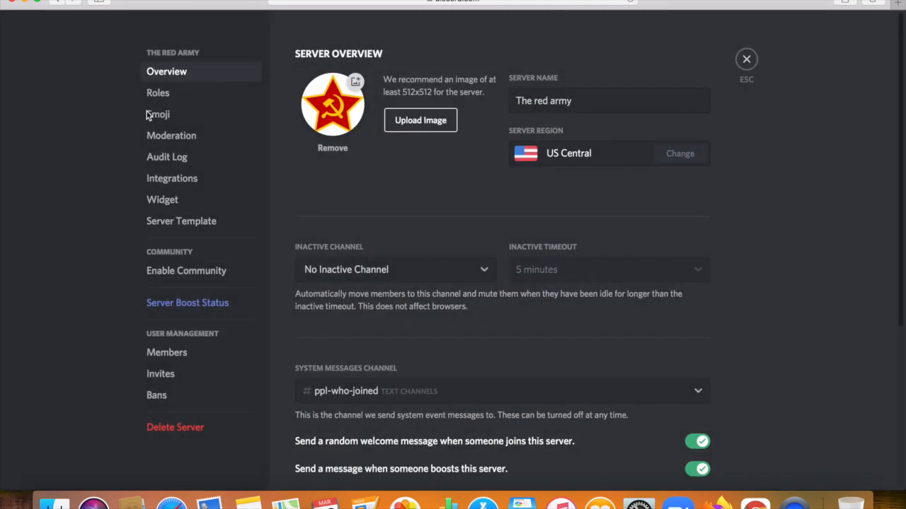
Create a new role in Roles and name it 'other admin'
left_click(157, 93)
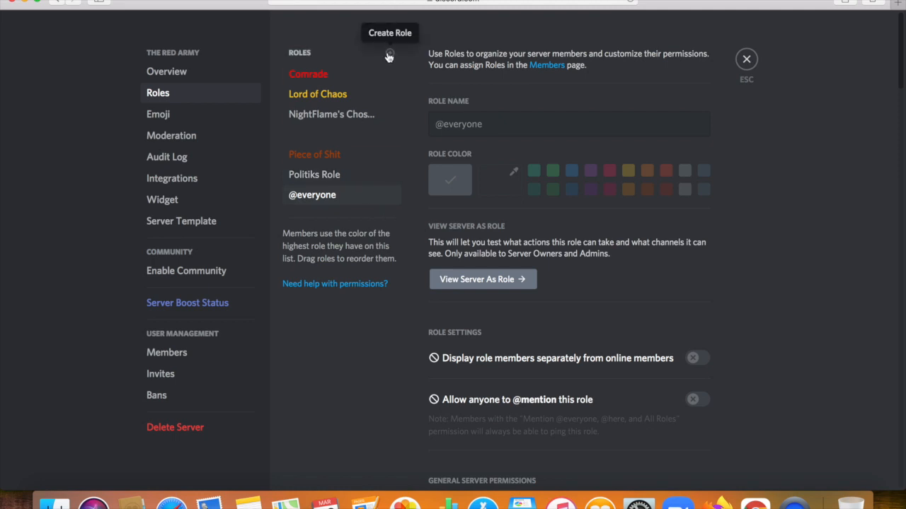
left_click(389, 52)
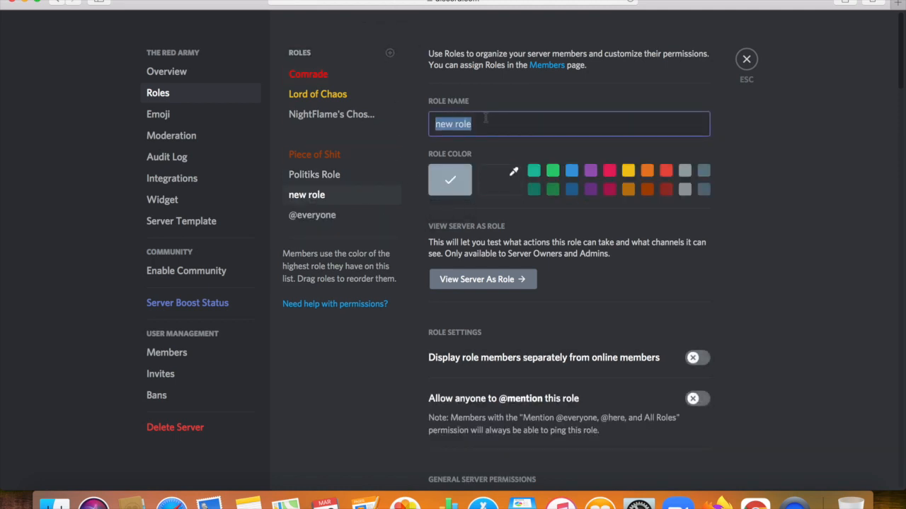
type("other admin")
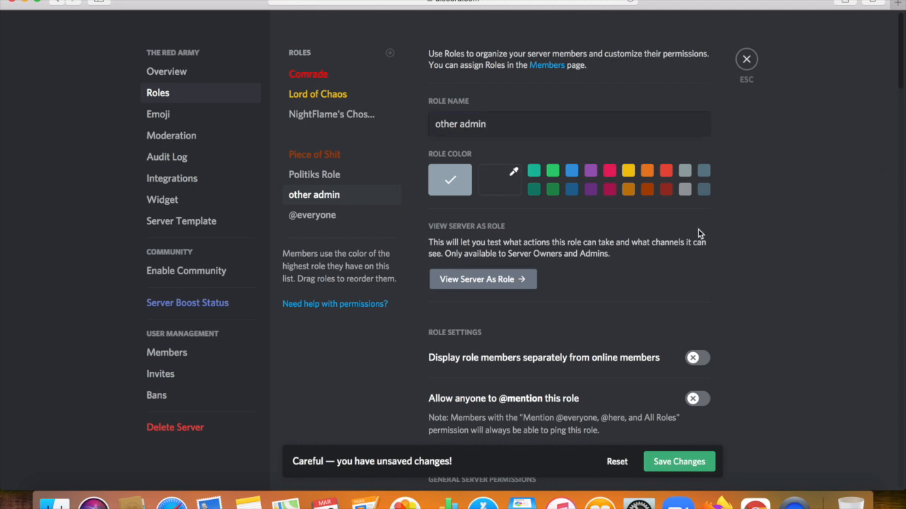
Enable Administrator under Advanced Permissions for 'other admin' and save the role
scroll("down", 3)
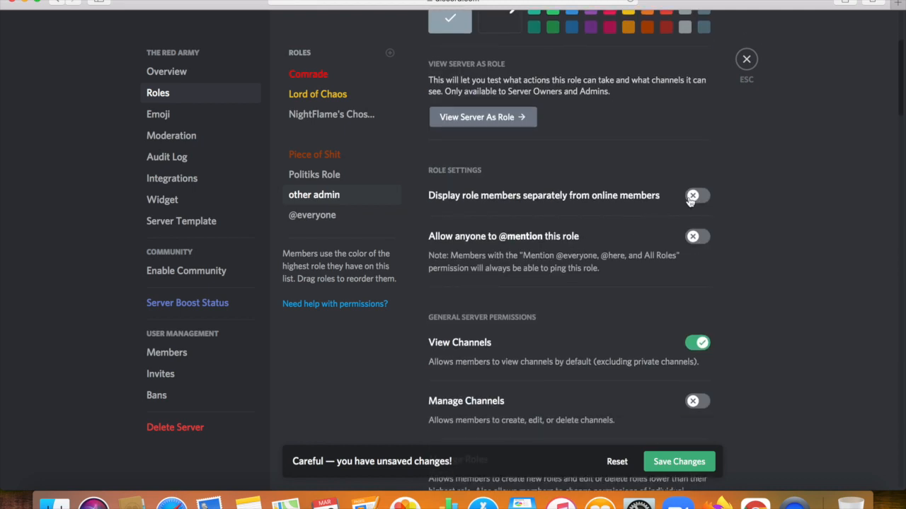
scroll("down", 3)
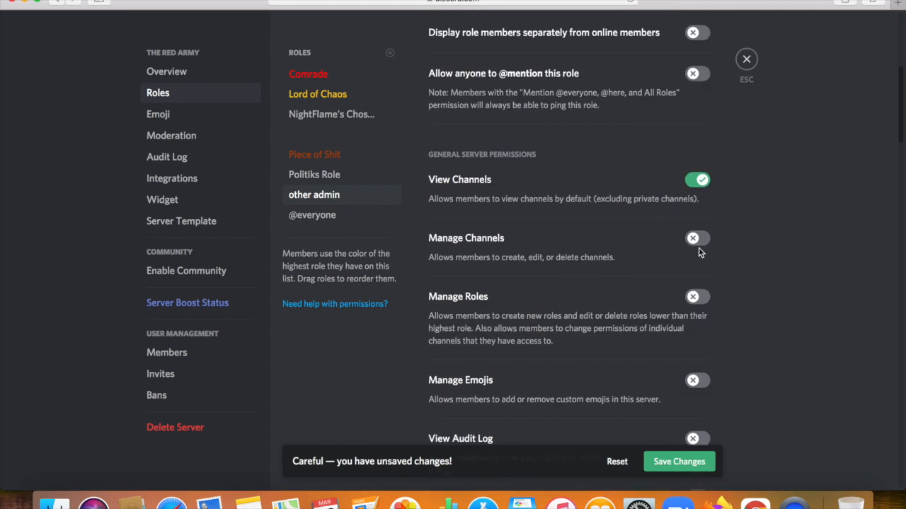
scroll("down", 3)
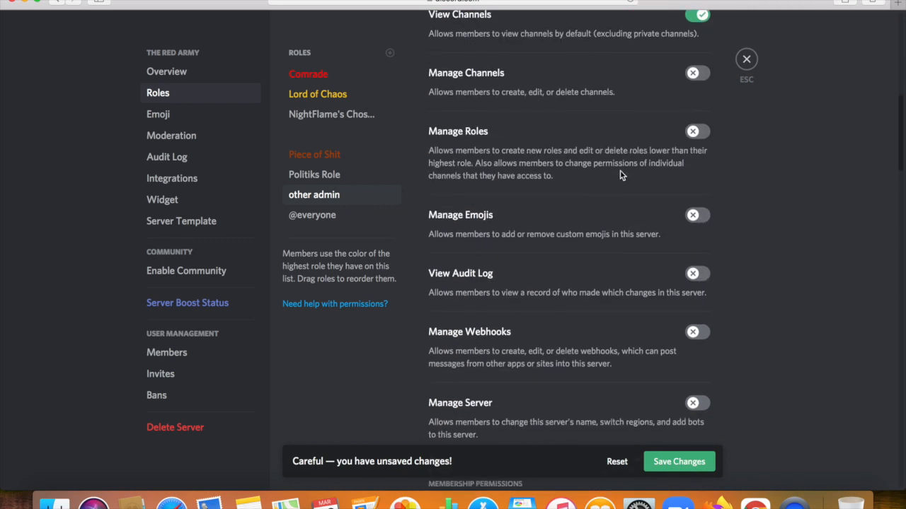
scroll("down", 3)
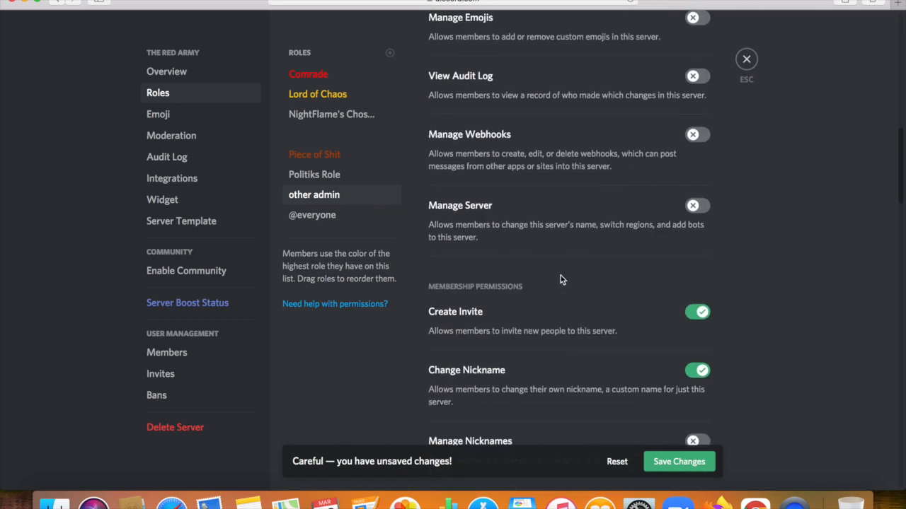
scroll("down", 3)
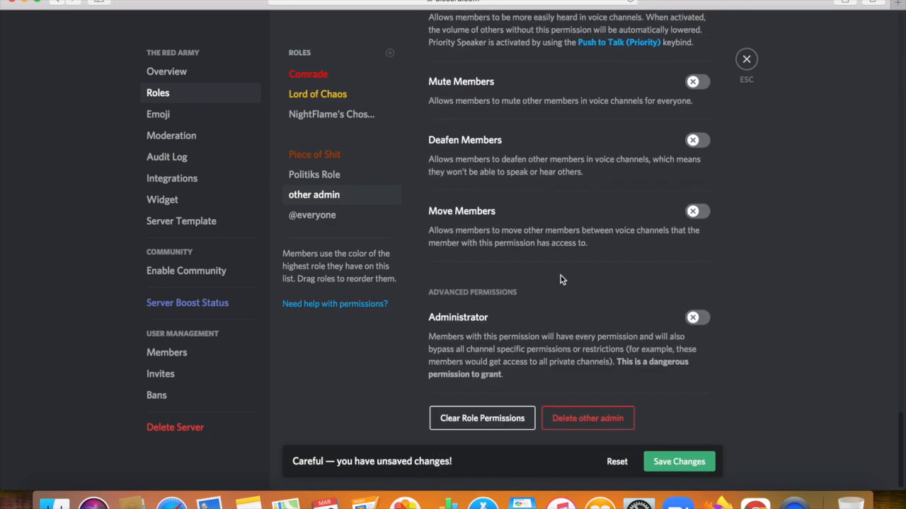
left_click(696, 326)
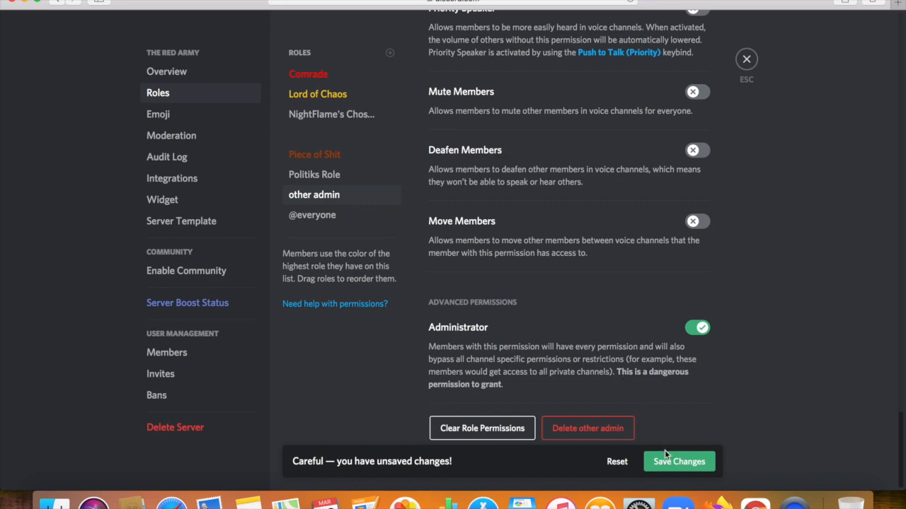
left_click(679, 462)
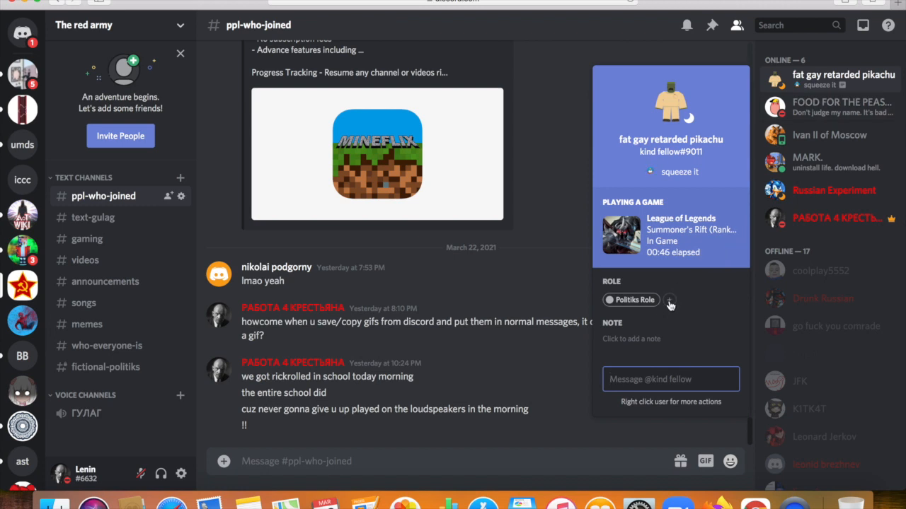
Open the member's add-role list showing 'other admin' among available roles
left_click(669, 300)
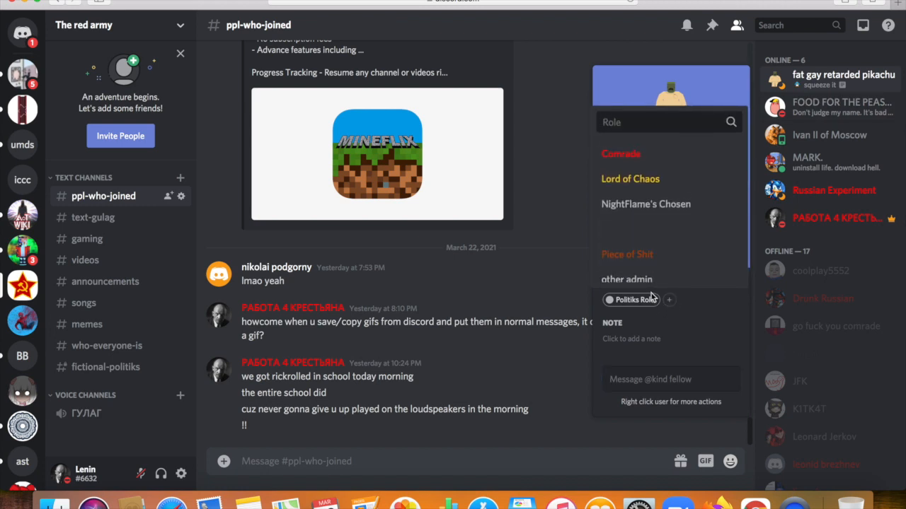
scroll("down", 3)
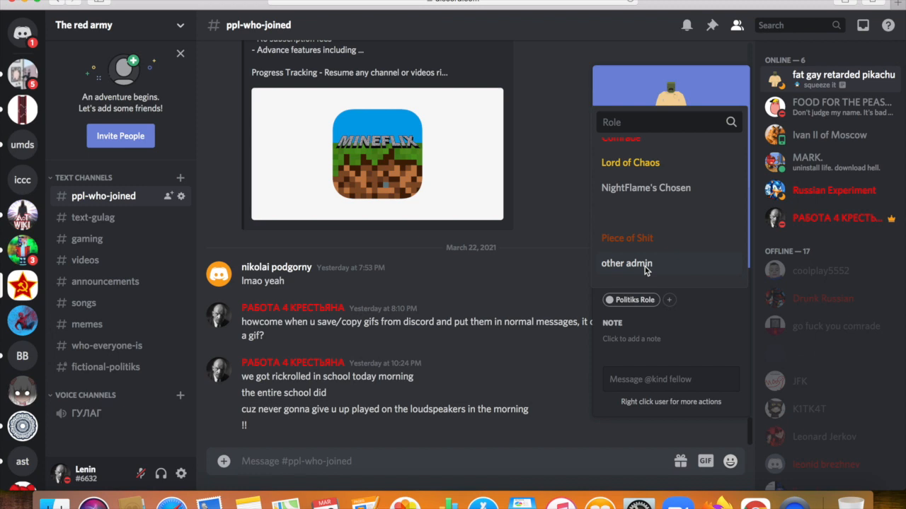